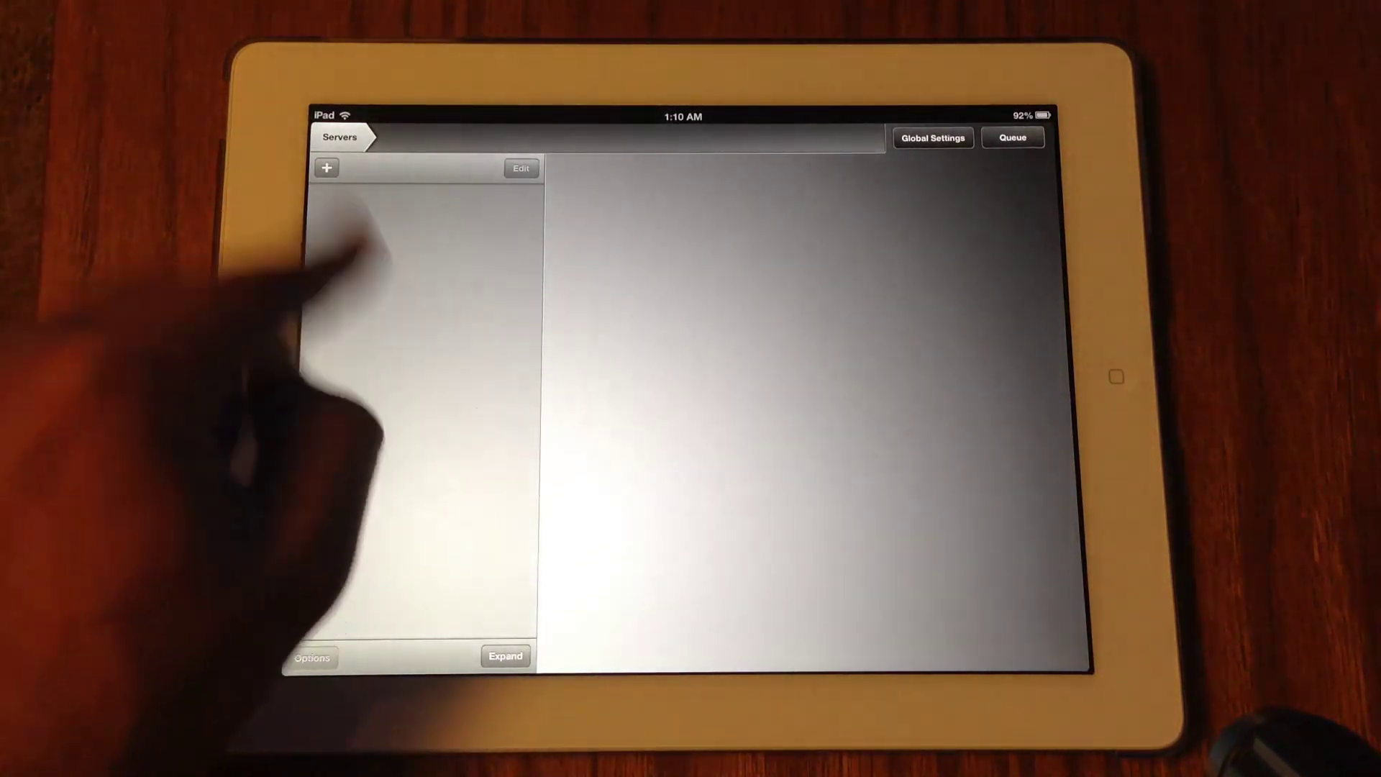
Search the Windows 7 Start menu for 'cmd' so the cmd program tops the results.
{"action": "left_click", "coordinate": [325, 168]}
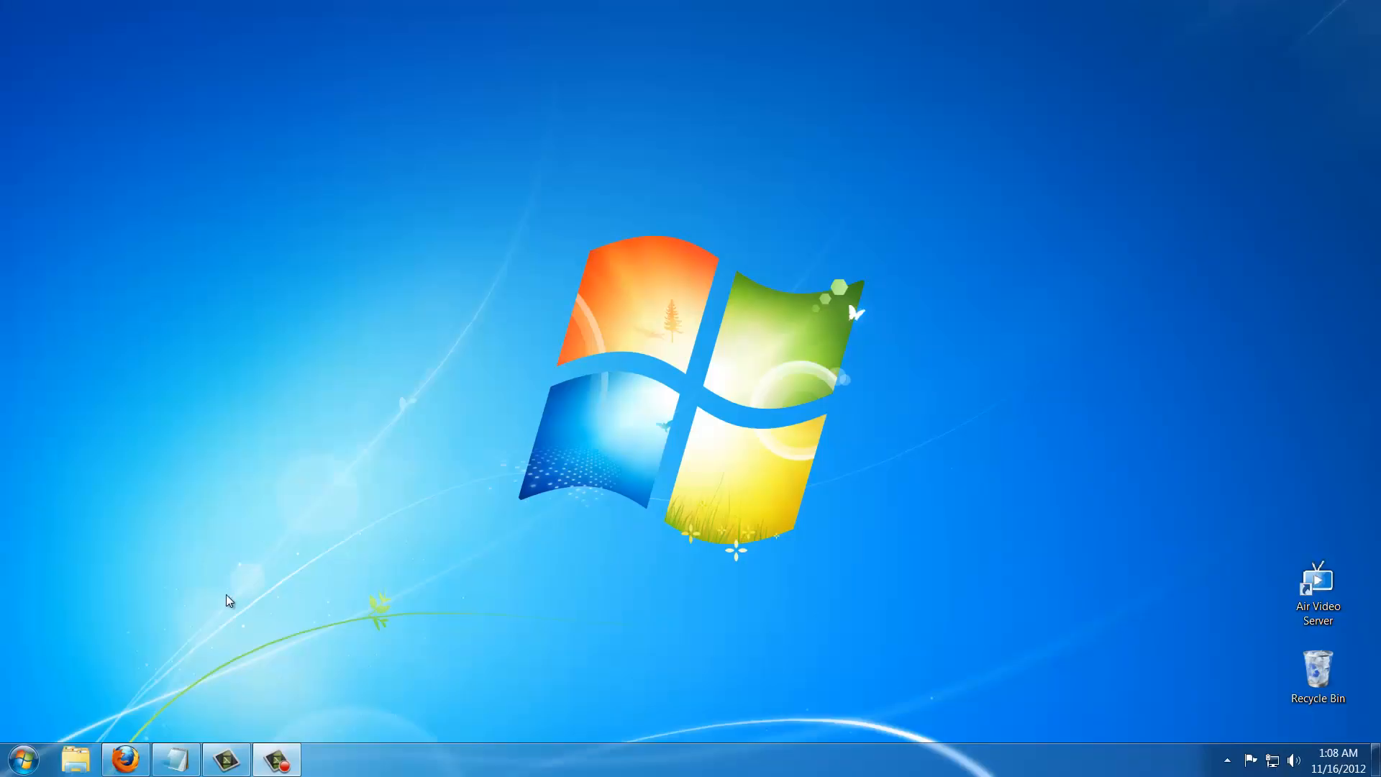
{"action": "left_click", "coordinate": [23, 758]}
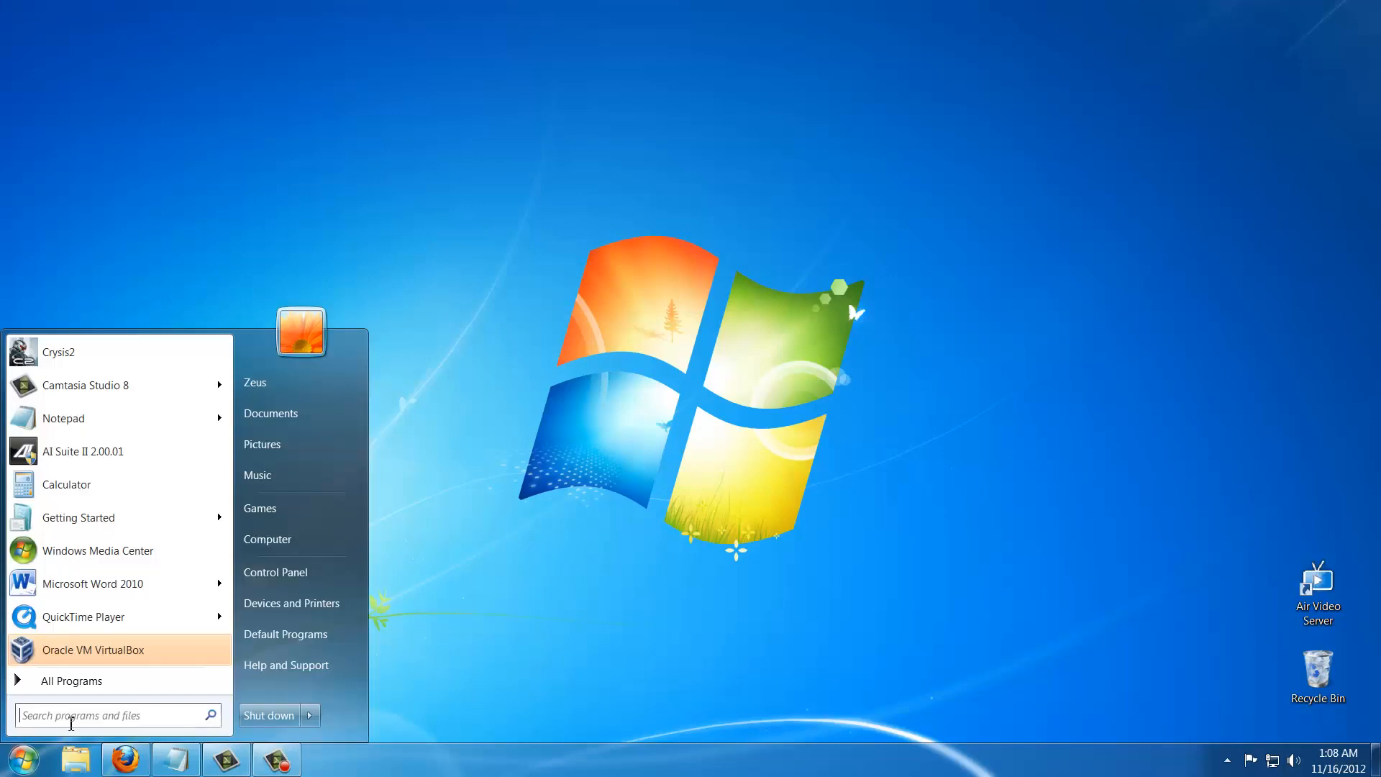
{"action": "left_click", "coordinate": [115, 716]}
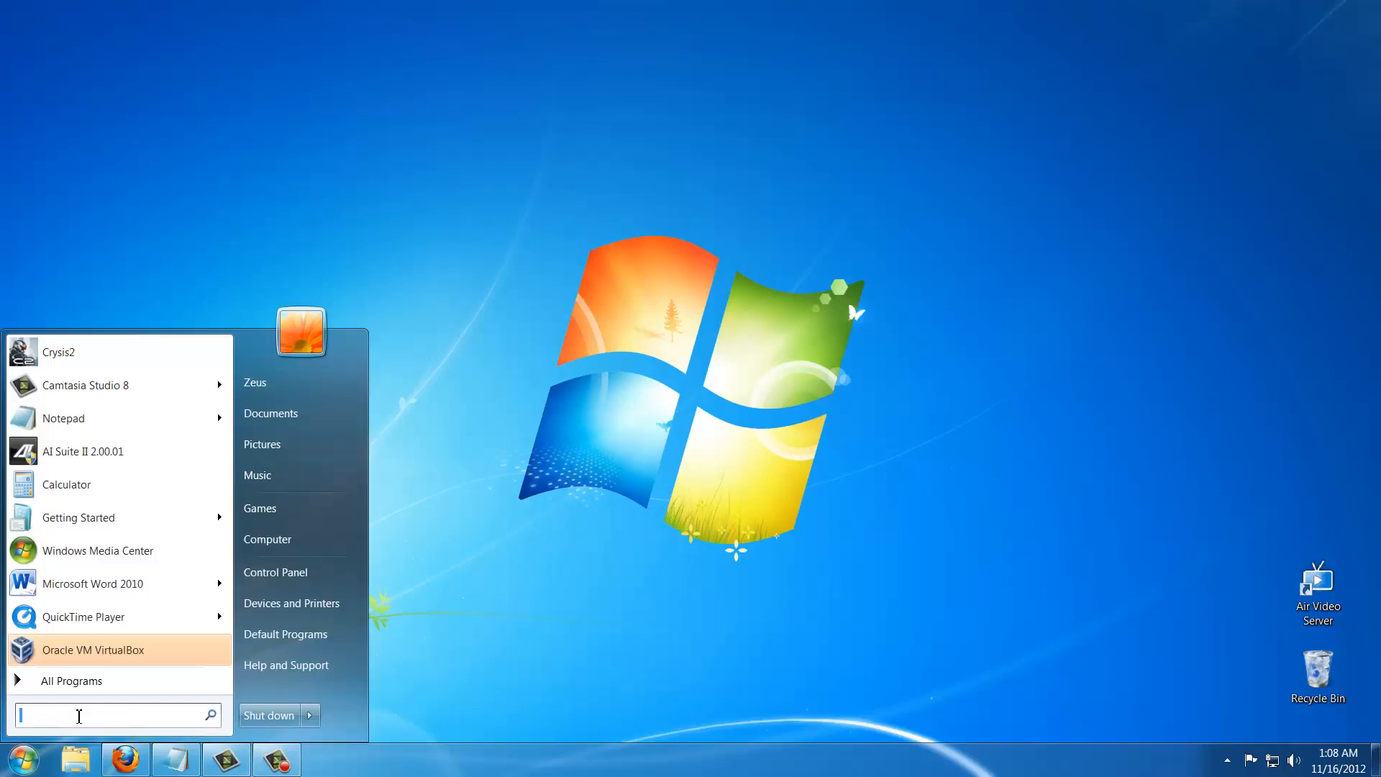
{"action": "type", "text": "cmd"}
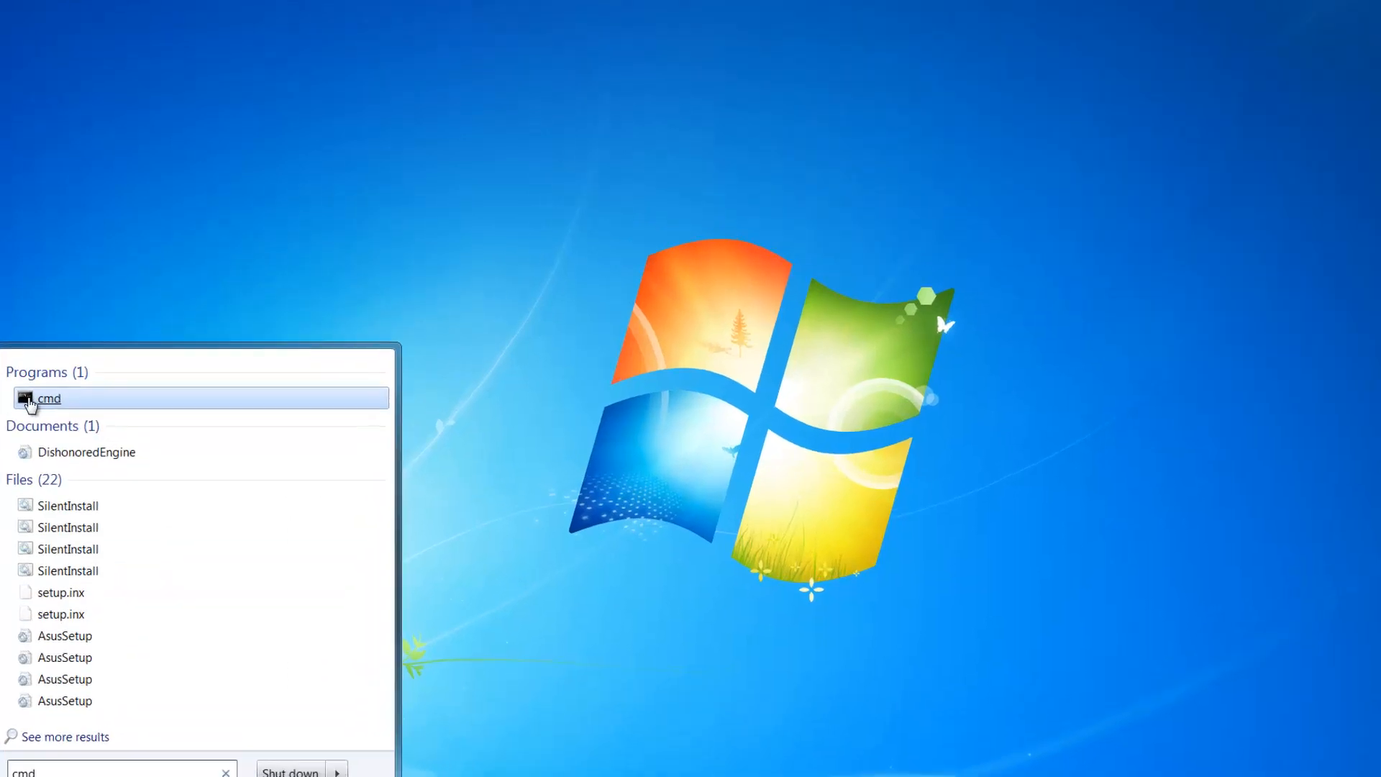
Run ipconfig in Command Prompt and find the Local Area Connection IPv4 address 192.168.1.10.
{"action": "left_click", "coordinate": [49, 399]}
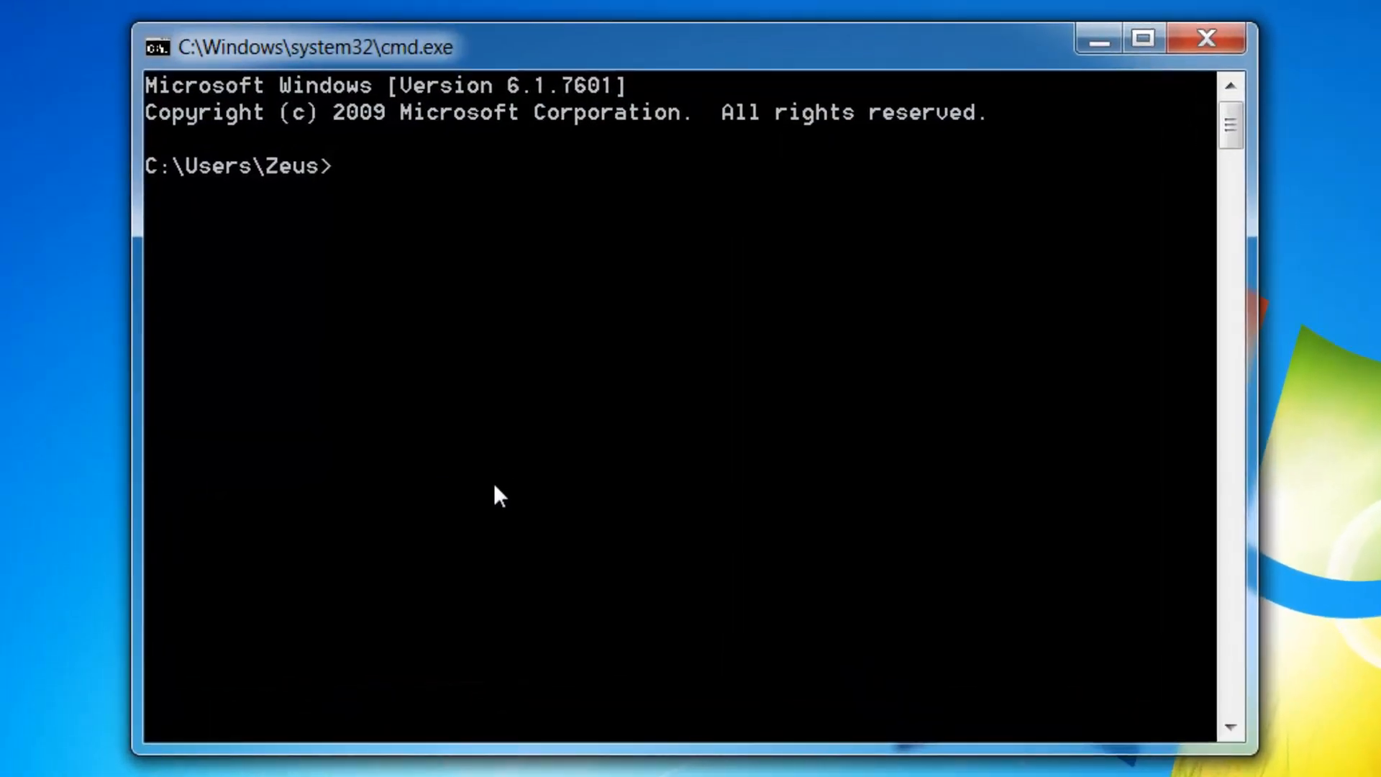
{"action": "type", "text": "ipconfi"}
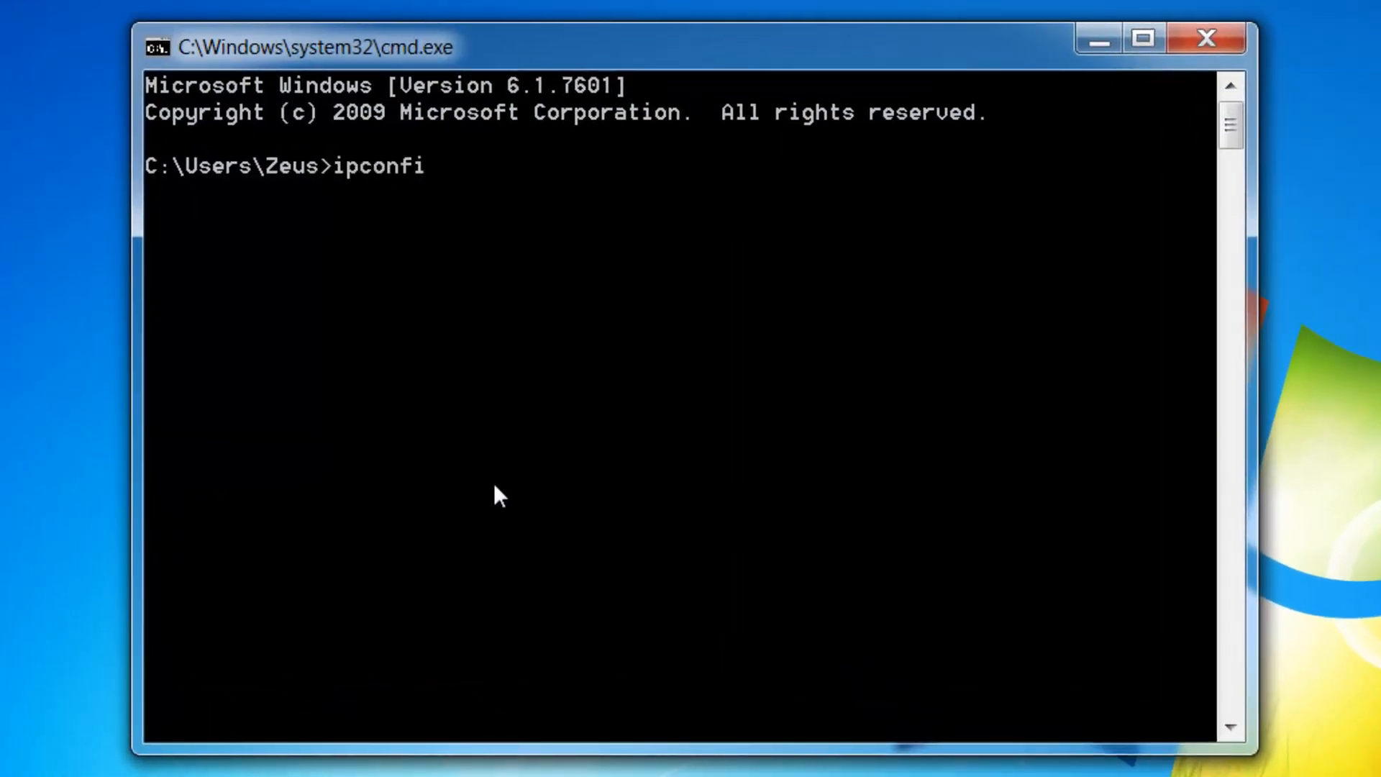
{"action": "key", "text": "Return"}
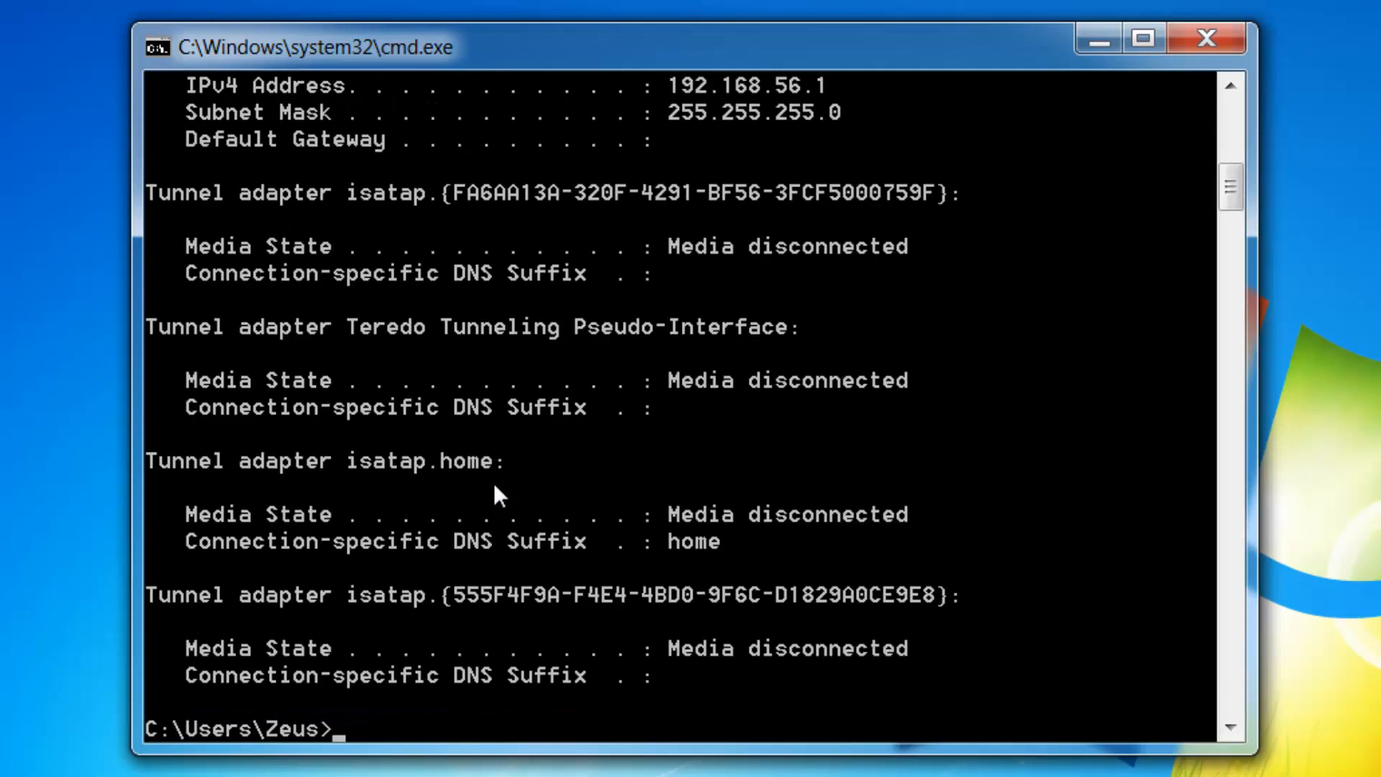
{"action": "scroll", "scroll_direction": "up", "scroll_amount": 3}
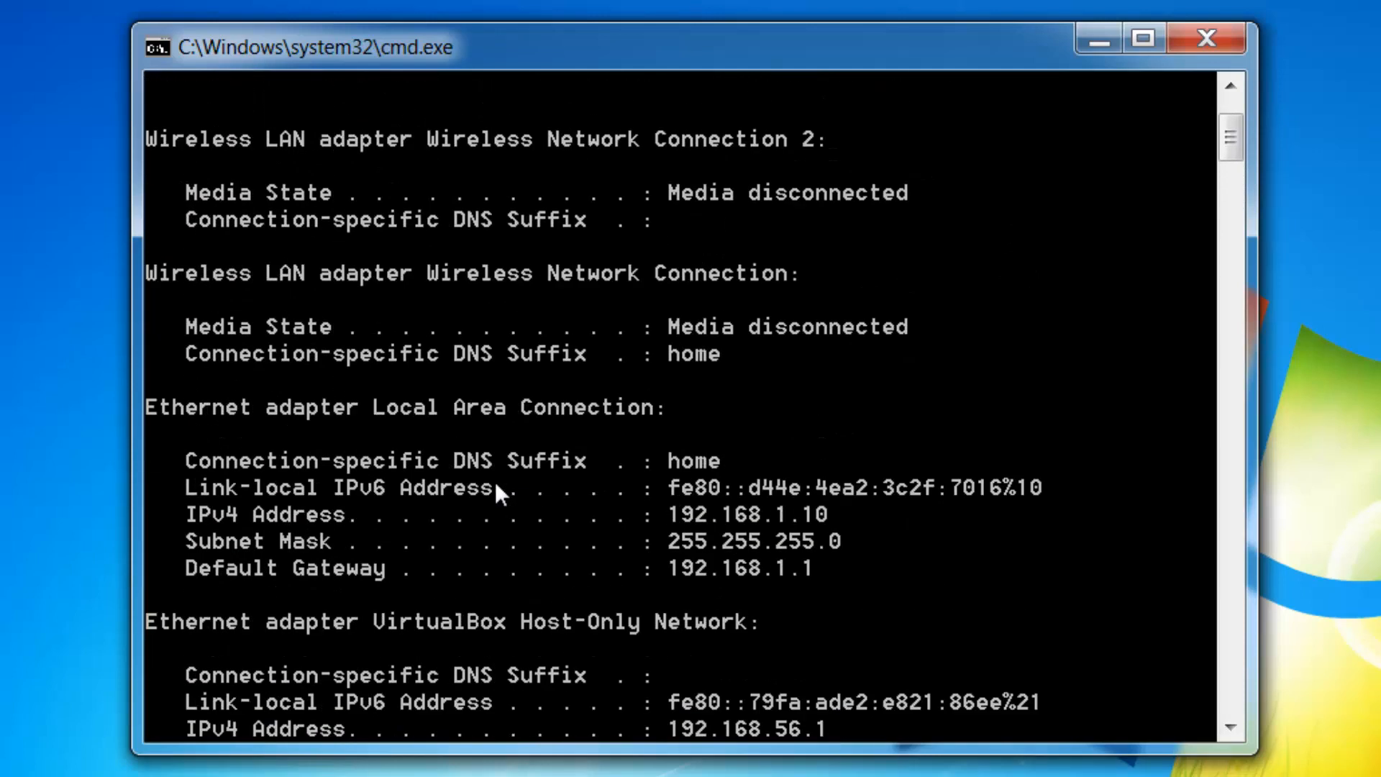
{"action": "mouse_move", "coordinate": [467, 397]}
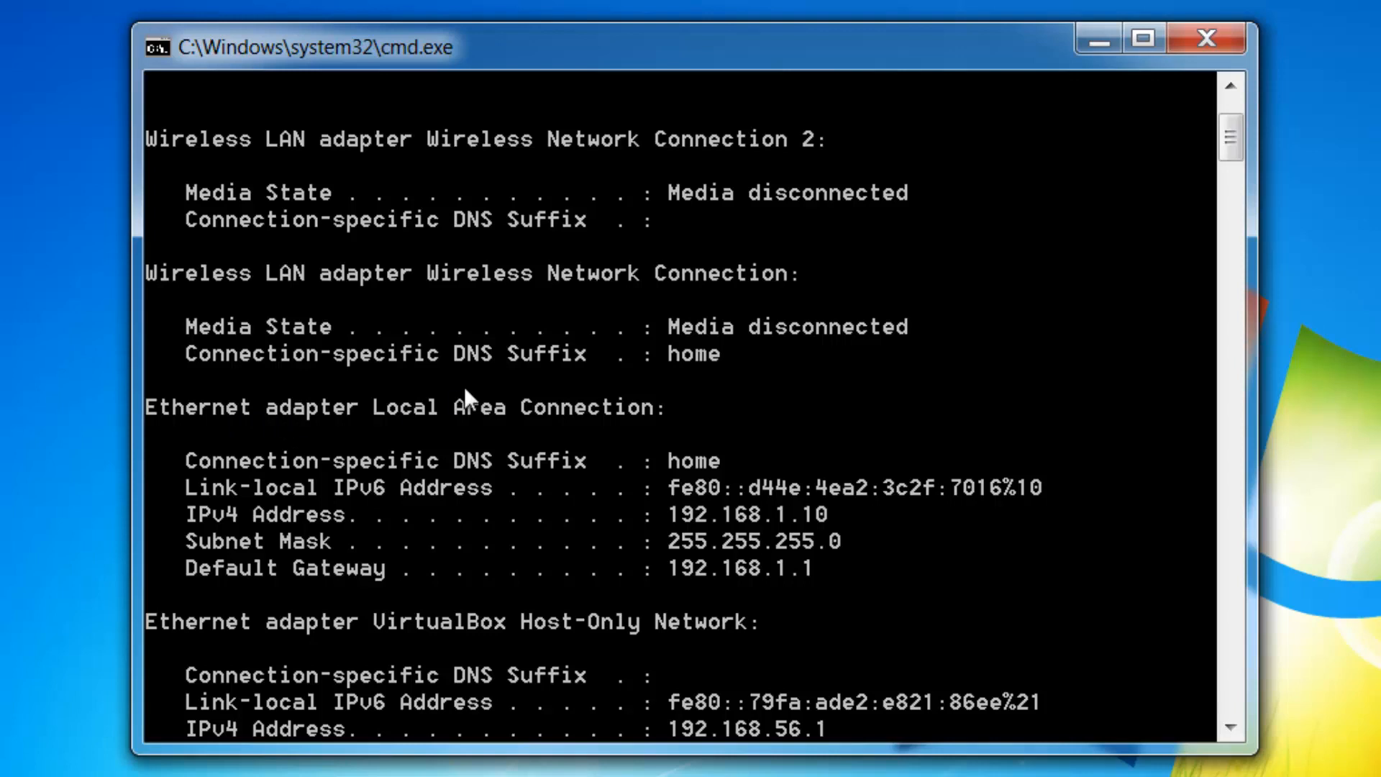
{"action": "mouse_move", "coordinate": [466, 453]}
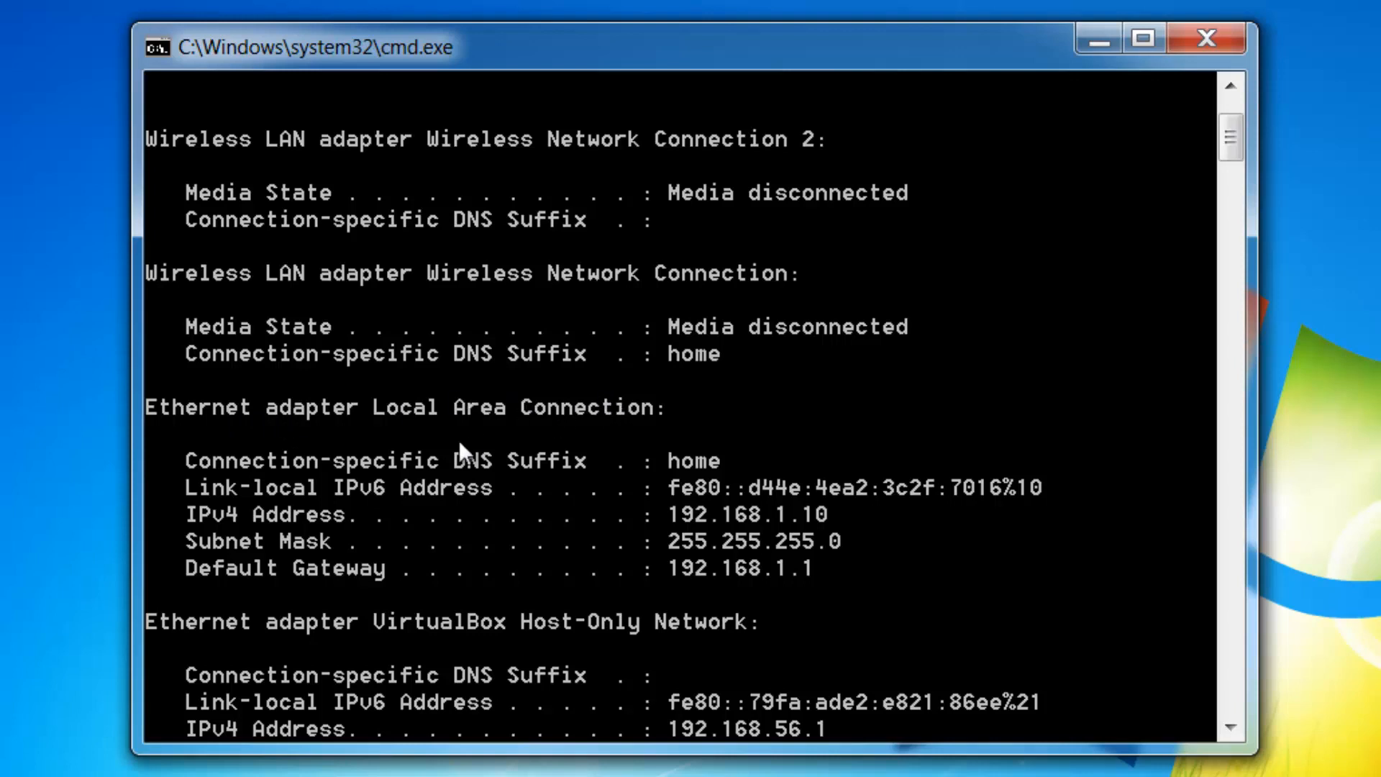
{"action": "mouse_move", "coordinate": [242, 532]}
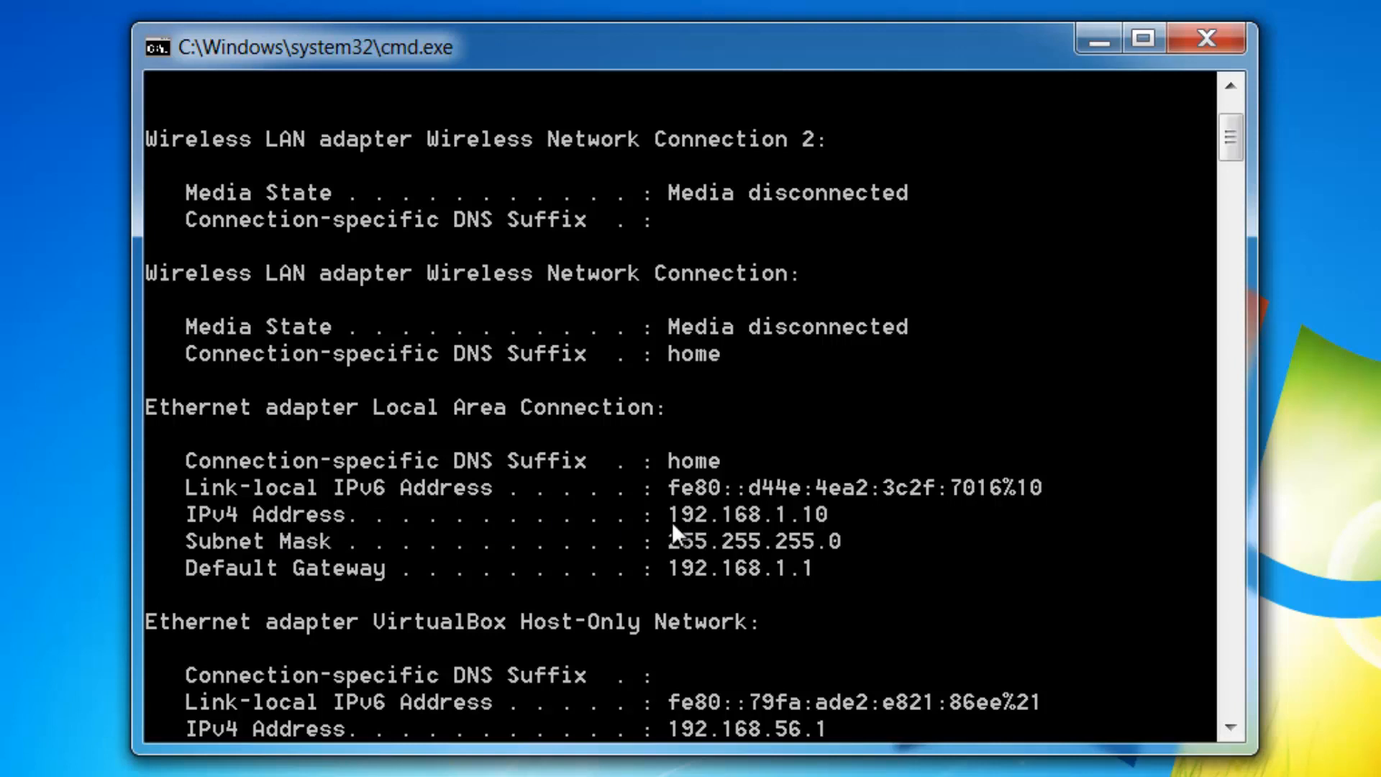
{"action": "mouse_move", "coordinate": [839, 535]}
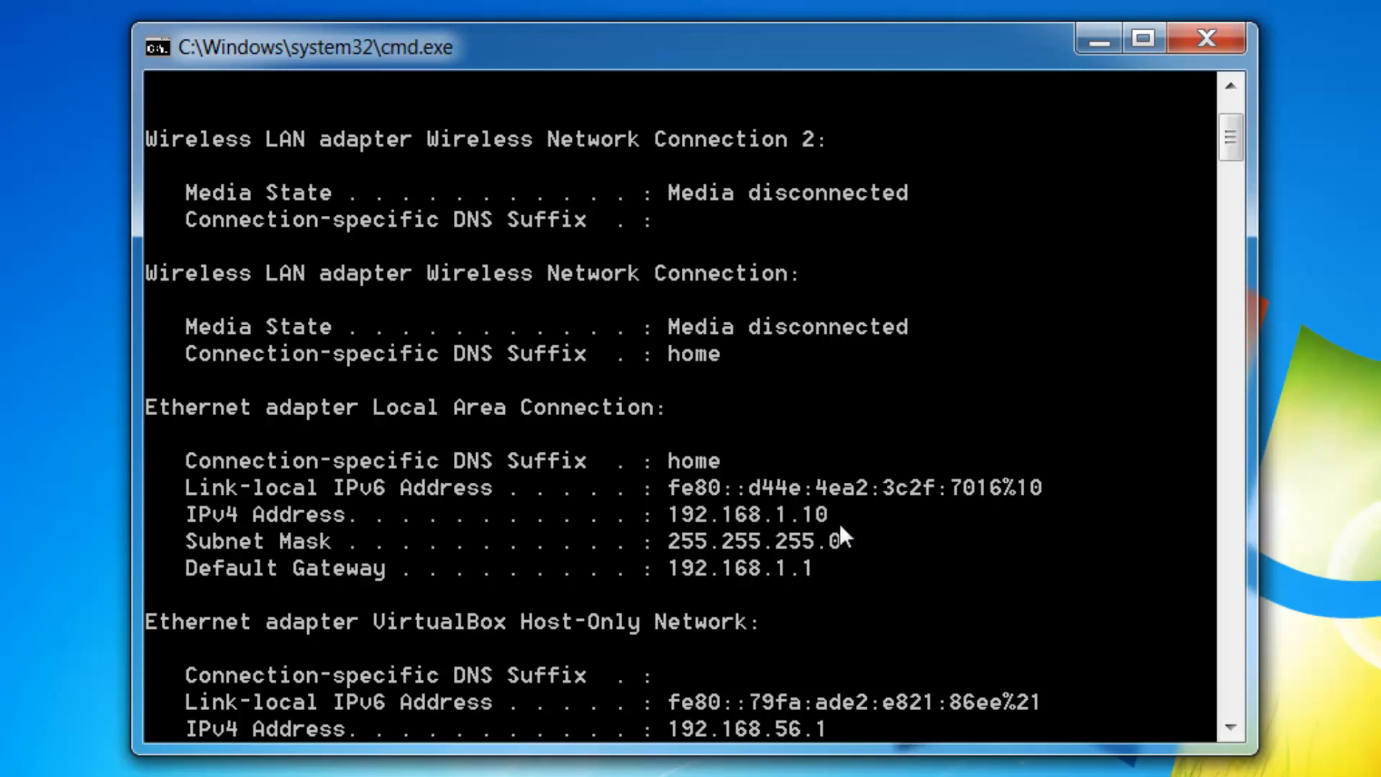